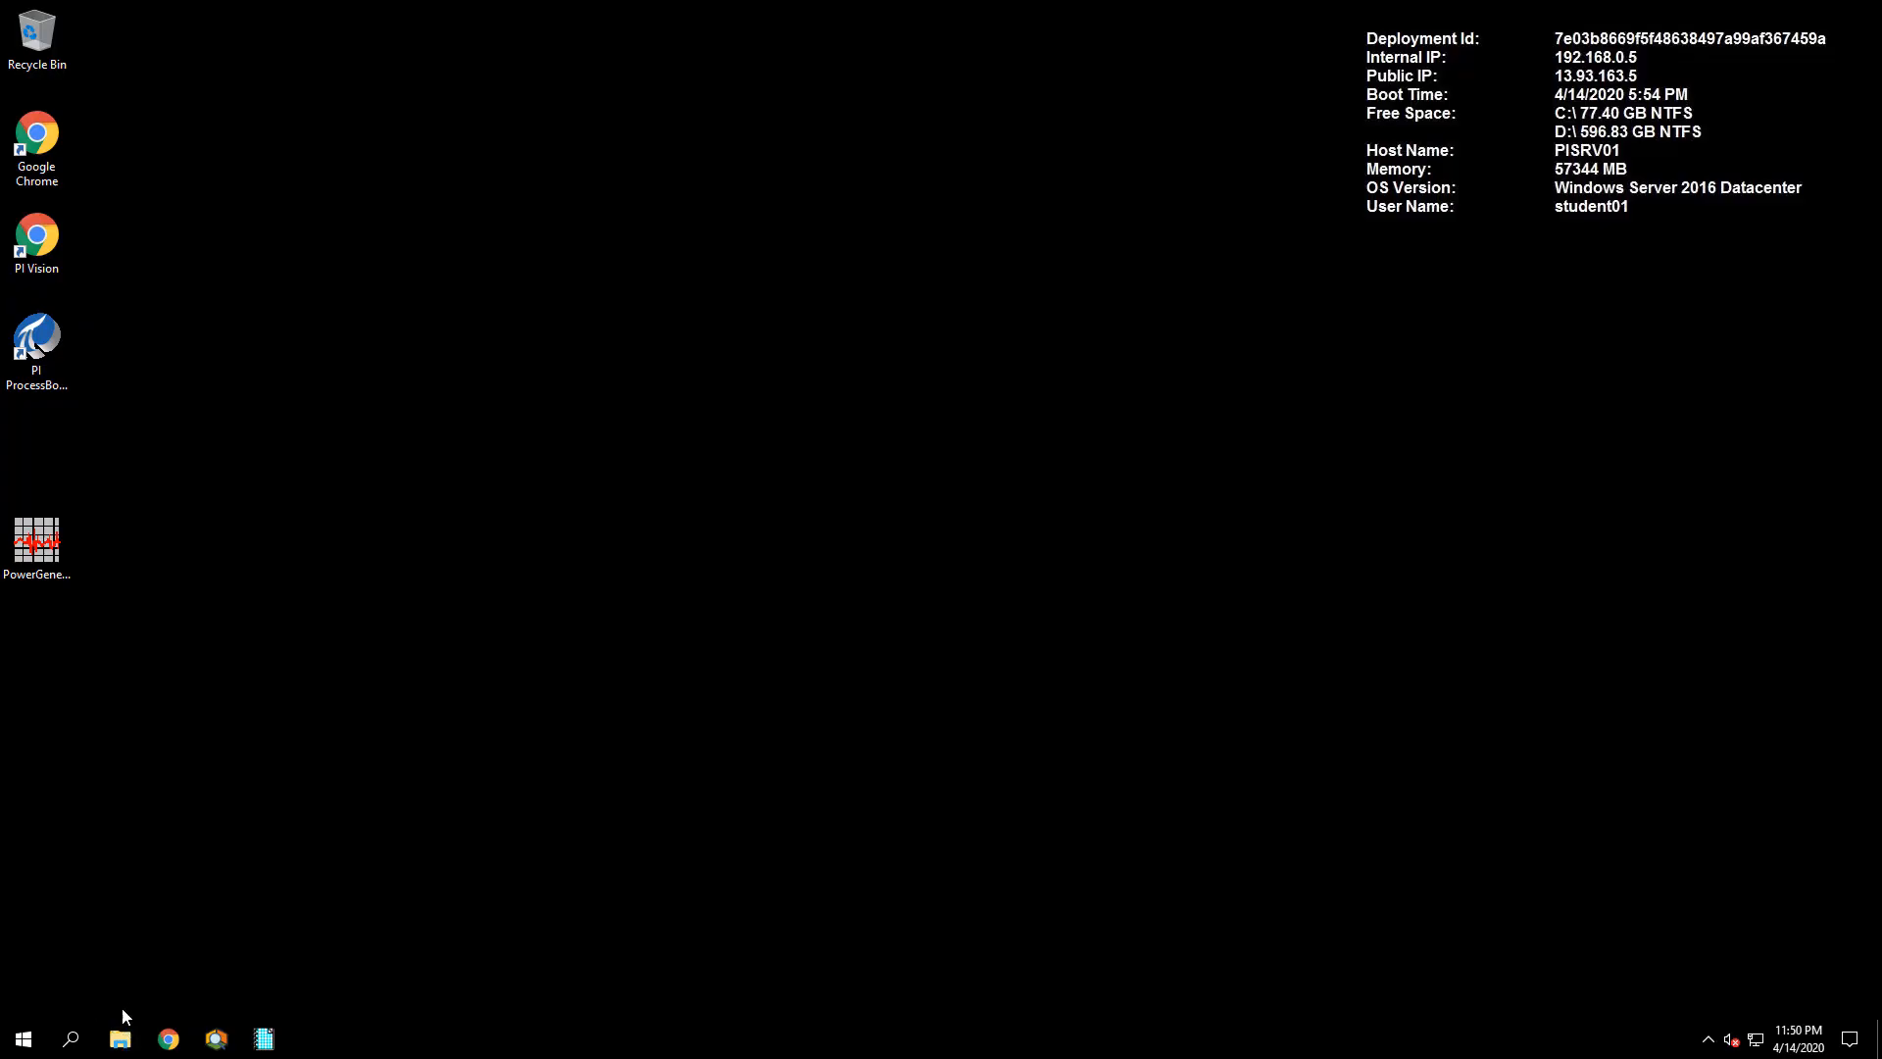
Open File Explorer and navigate into C:\ProcessBook\Flynn via the frequently used ProcessBook folder
{"action": "left_click", "coordinate": [118, 1039]}
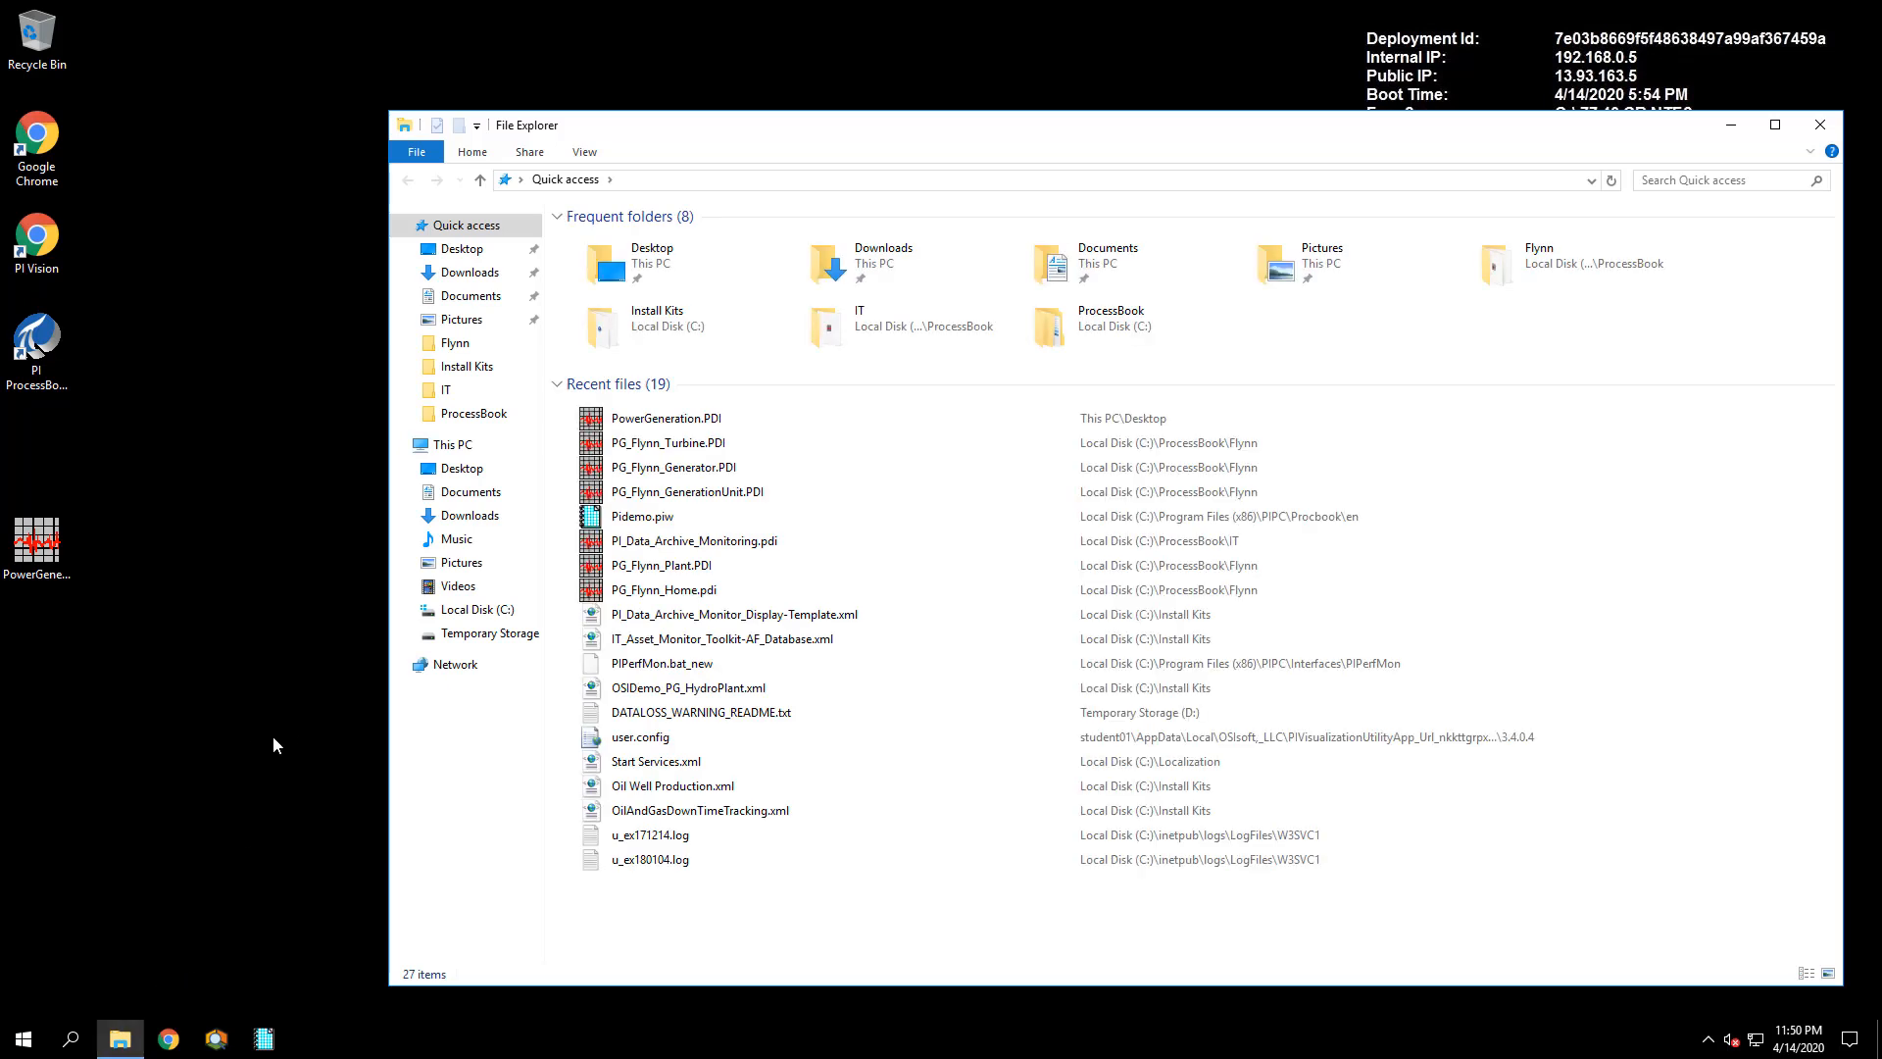
{"action": "mouse_move", "coordinate": [1072, 324]}
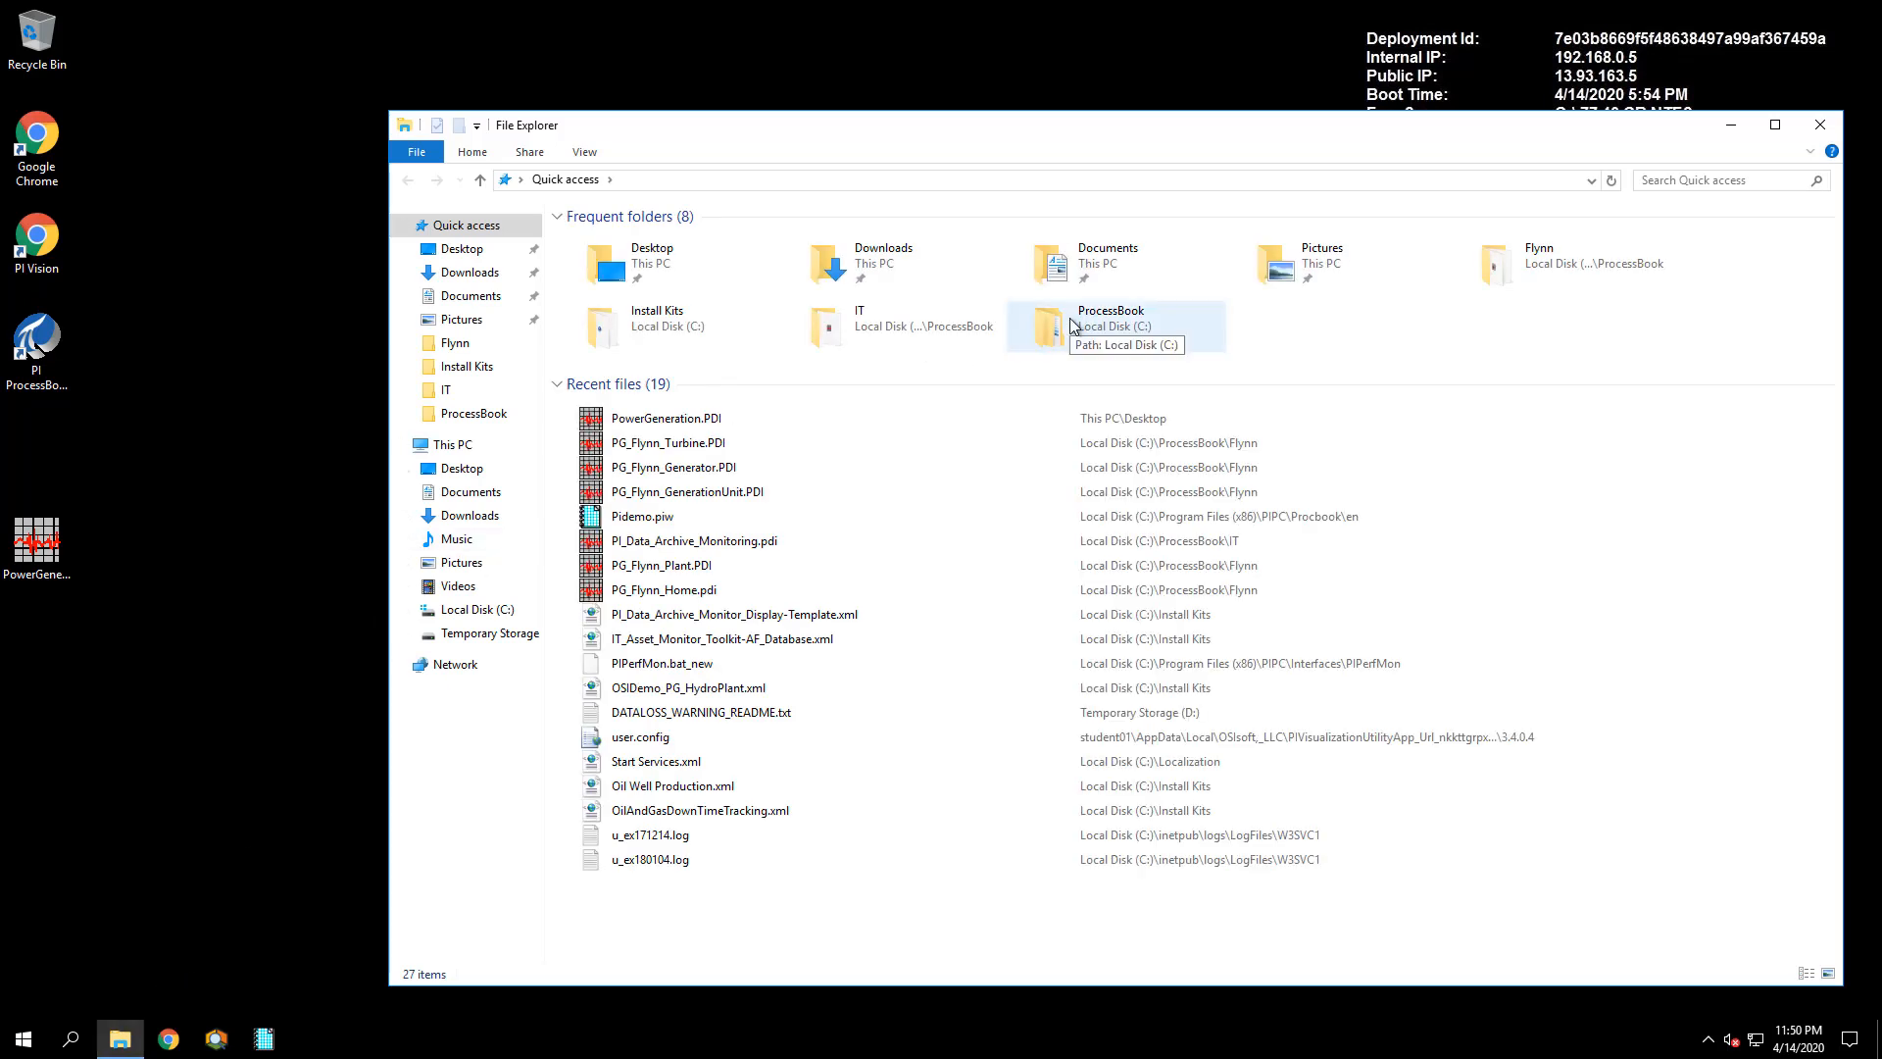
{"action": "left_click", "coordinate": [1110, 324]}
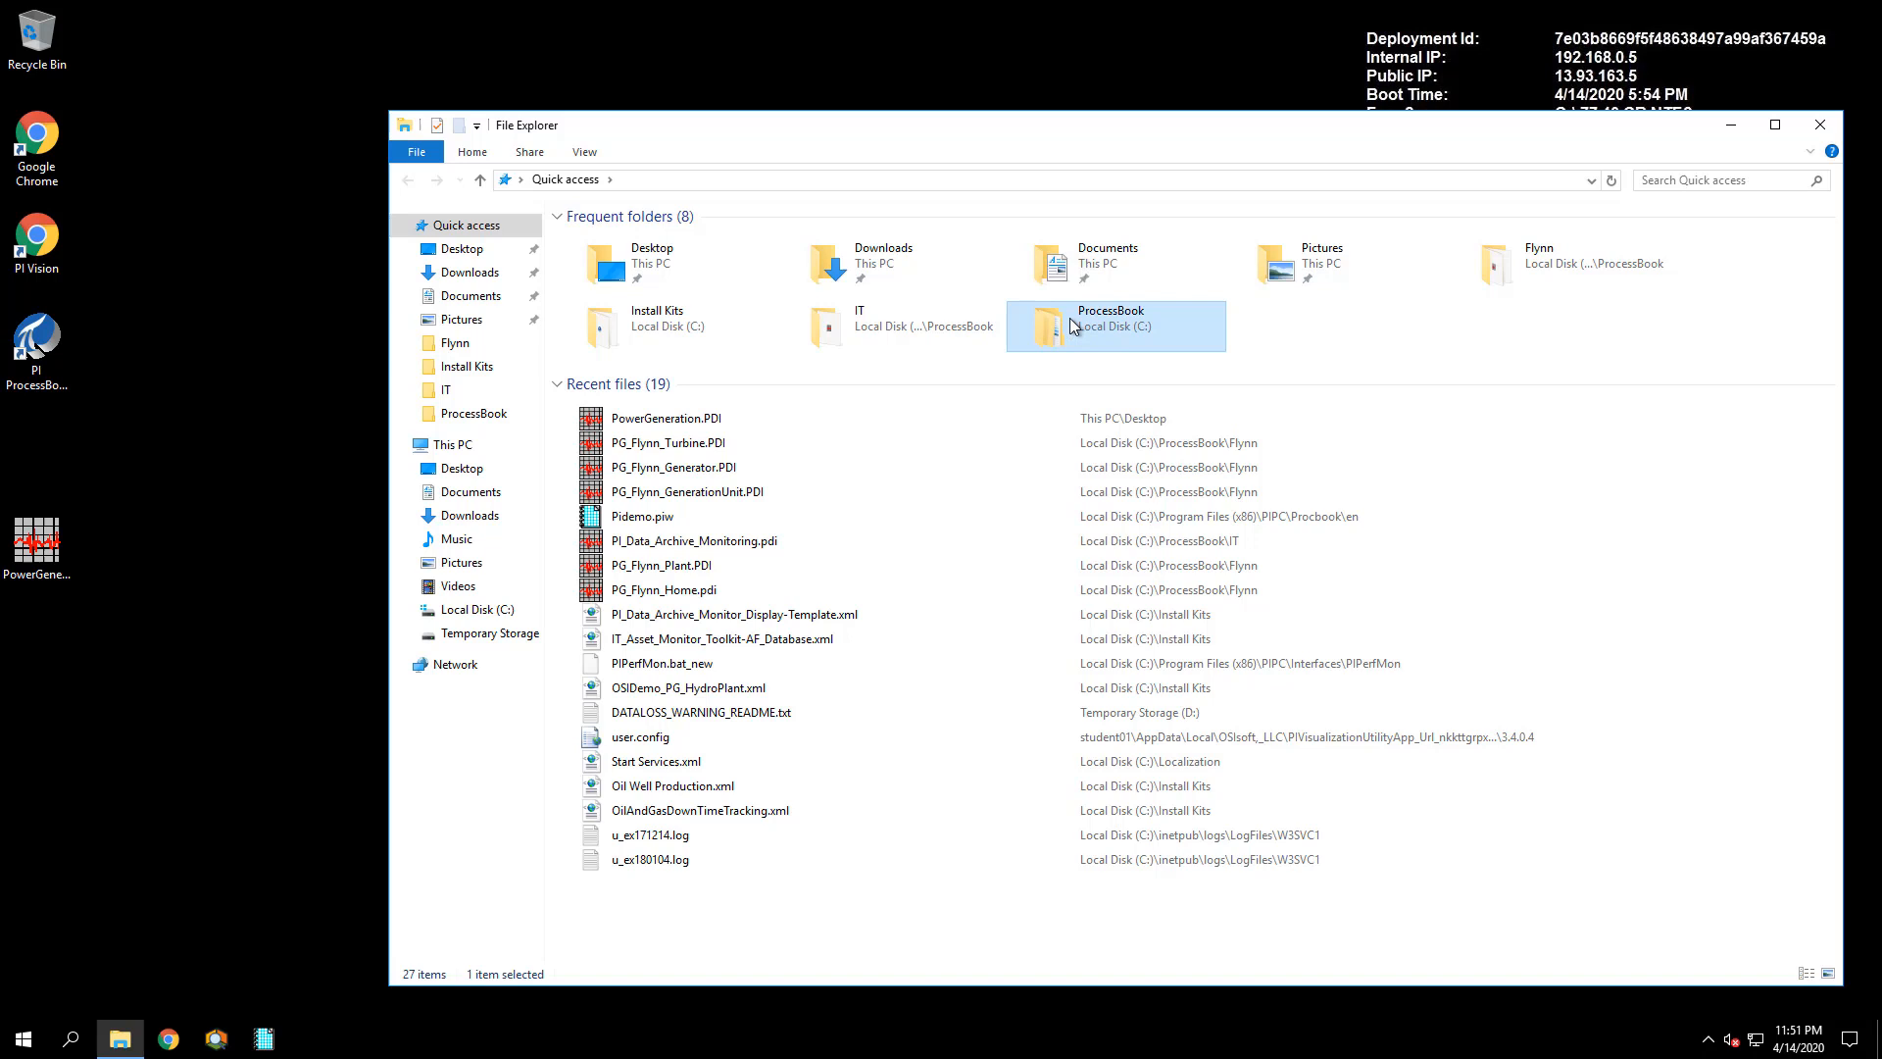
{"action": "double_click", "coordinate": [1112, 326]}
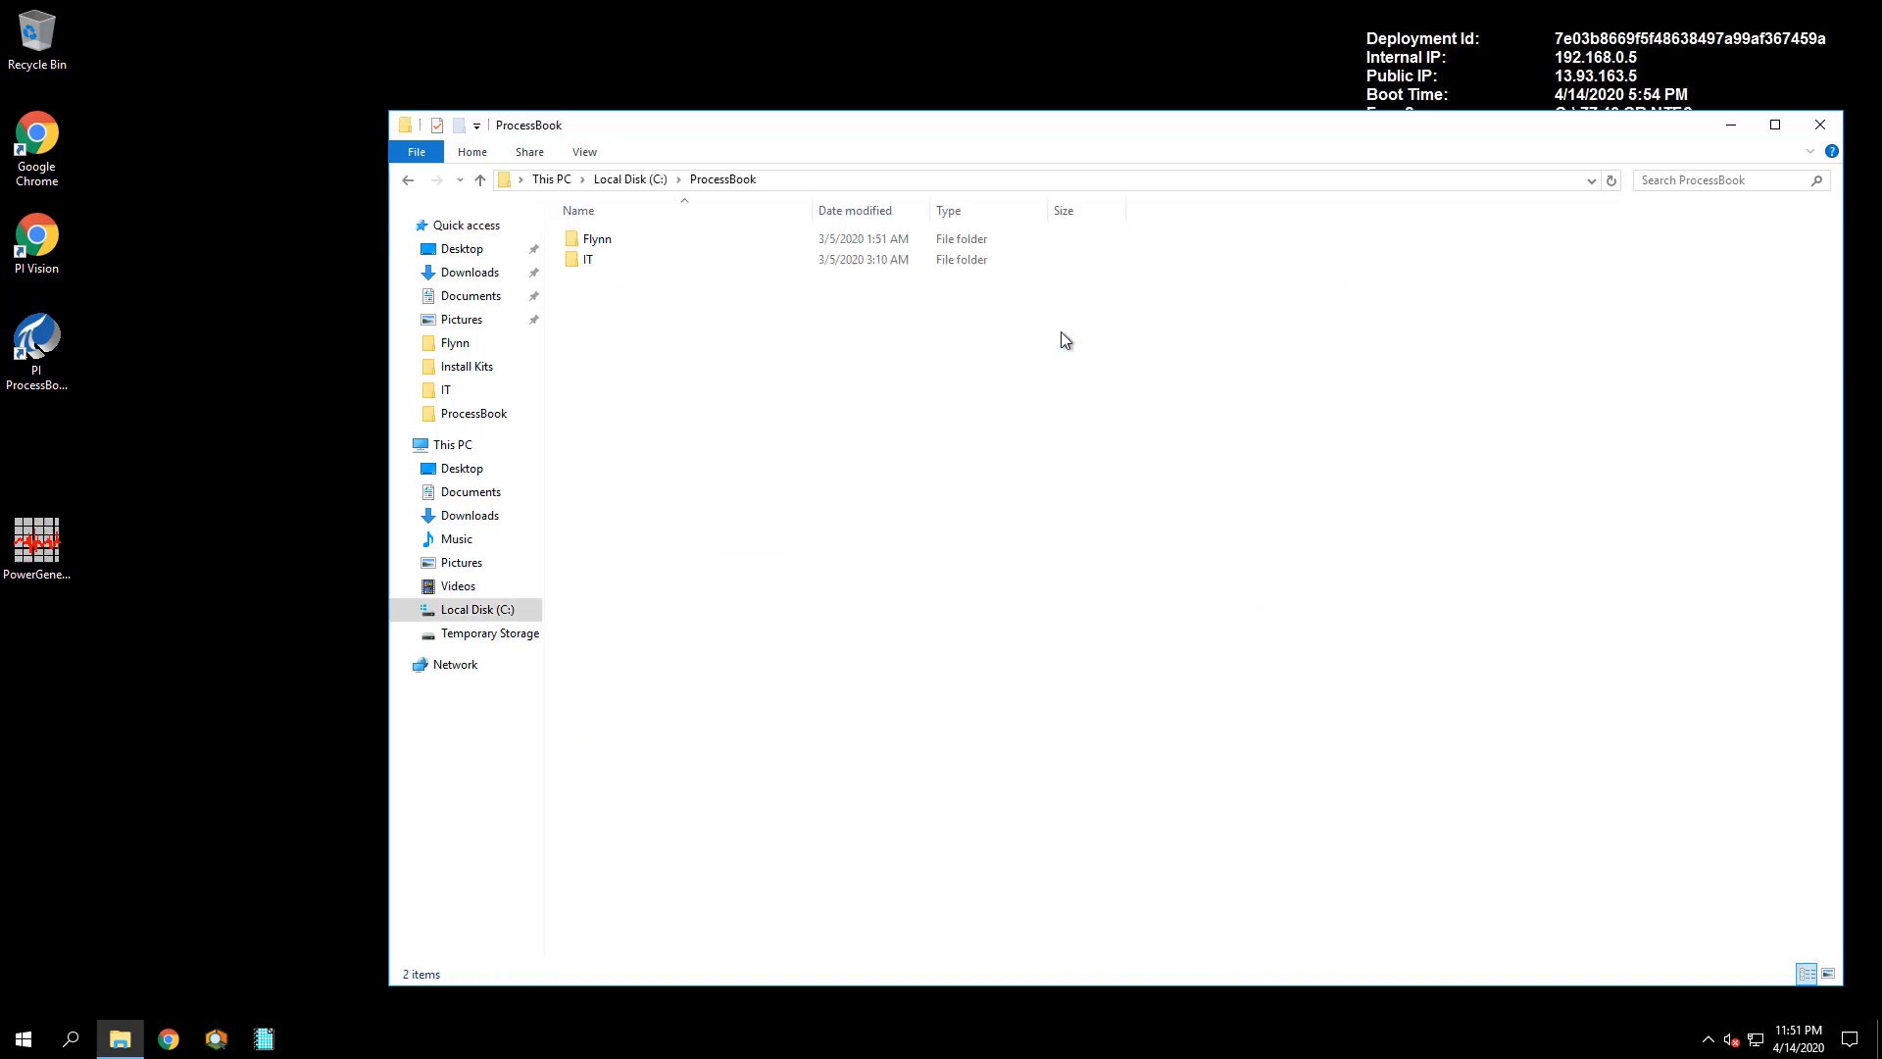
{"action": "mouse_move", "coordinate": [847, 423]}
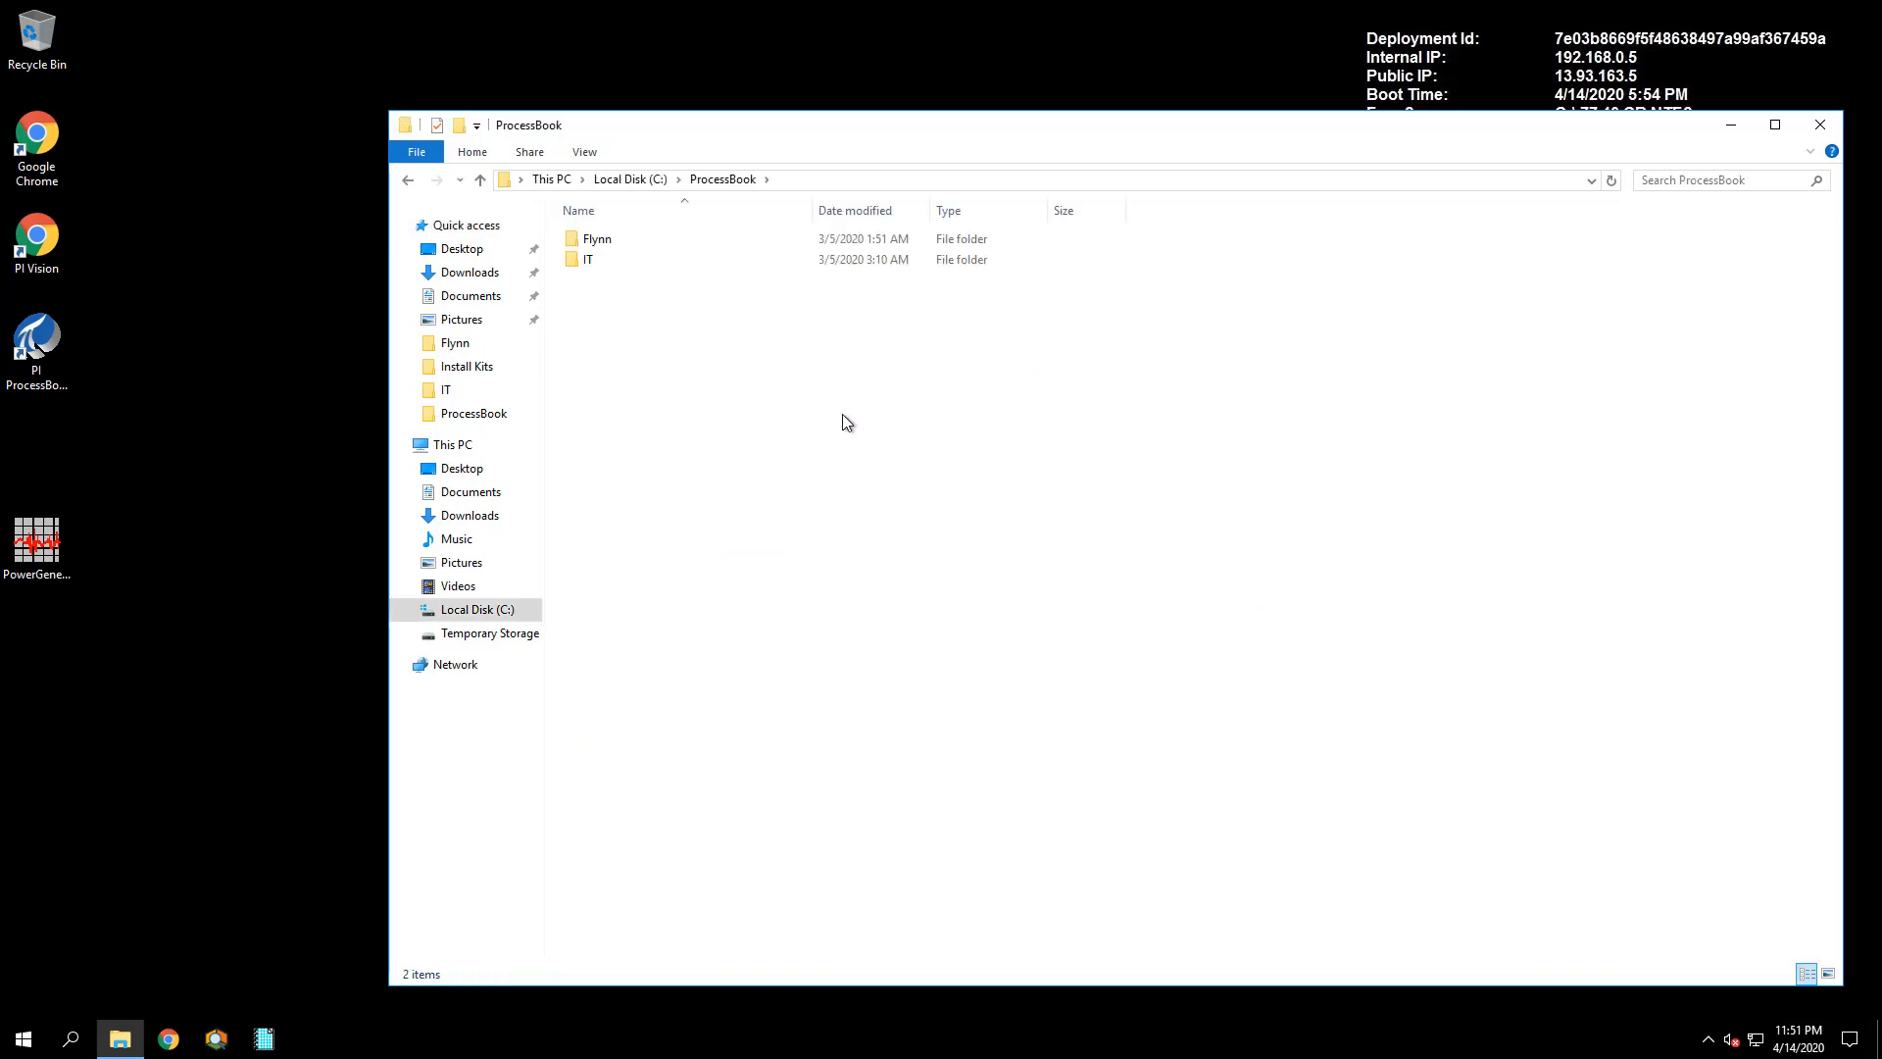
{"action": "double_click", "coordinate": [596, 237]}
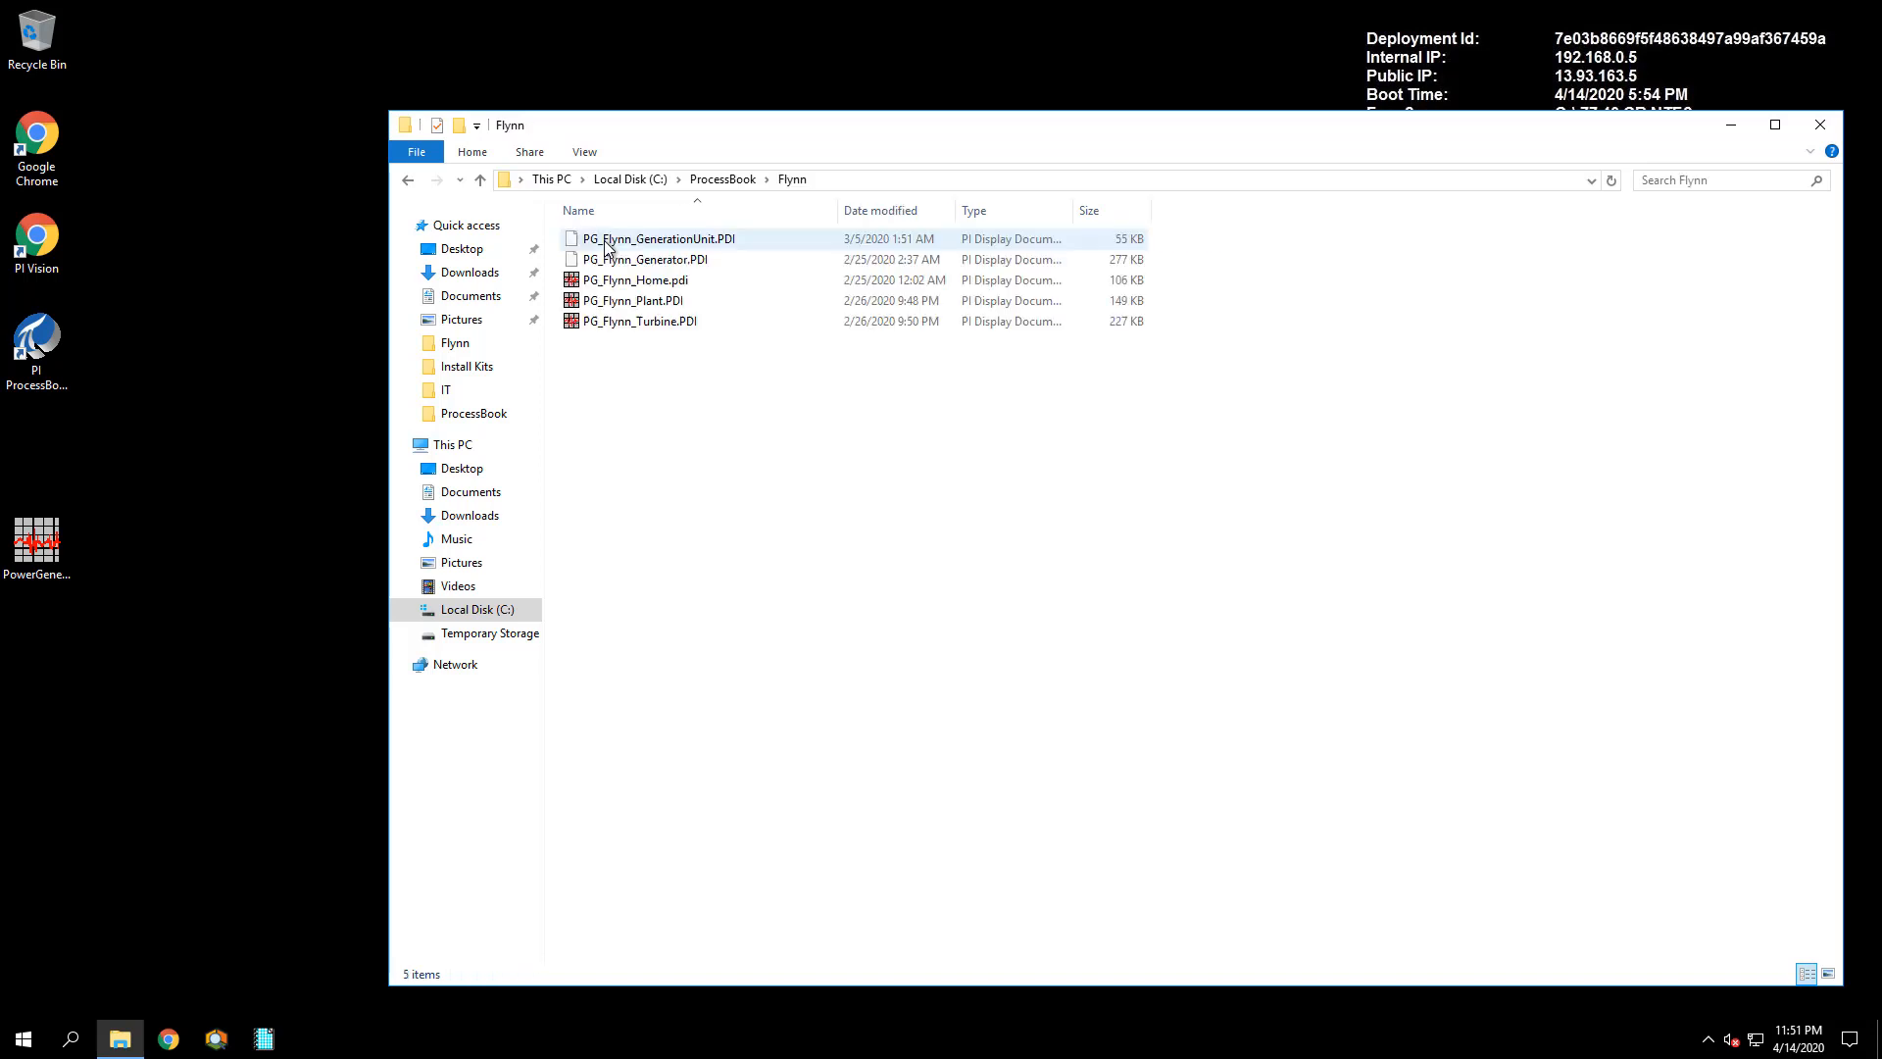
Go up to the ProcessBook folder from the breadcrumb and open its IT subfolder
{"action": "left_click", "coordinate": [755, 428]}
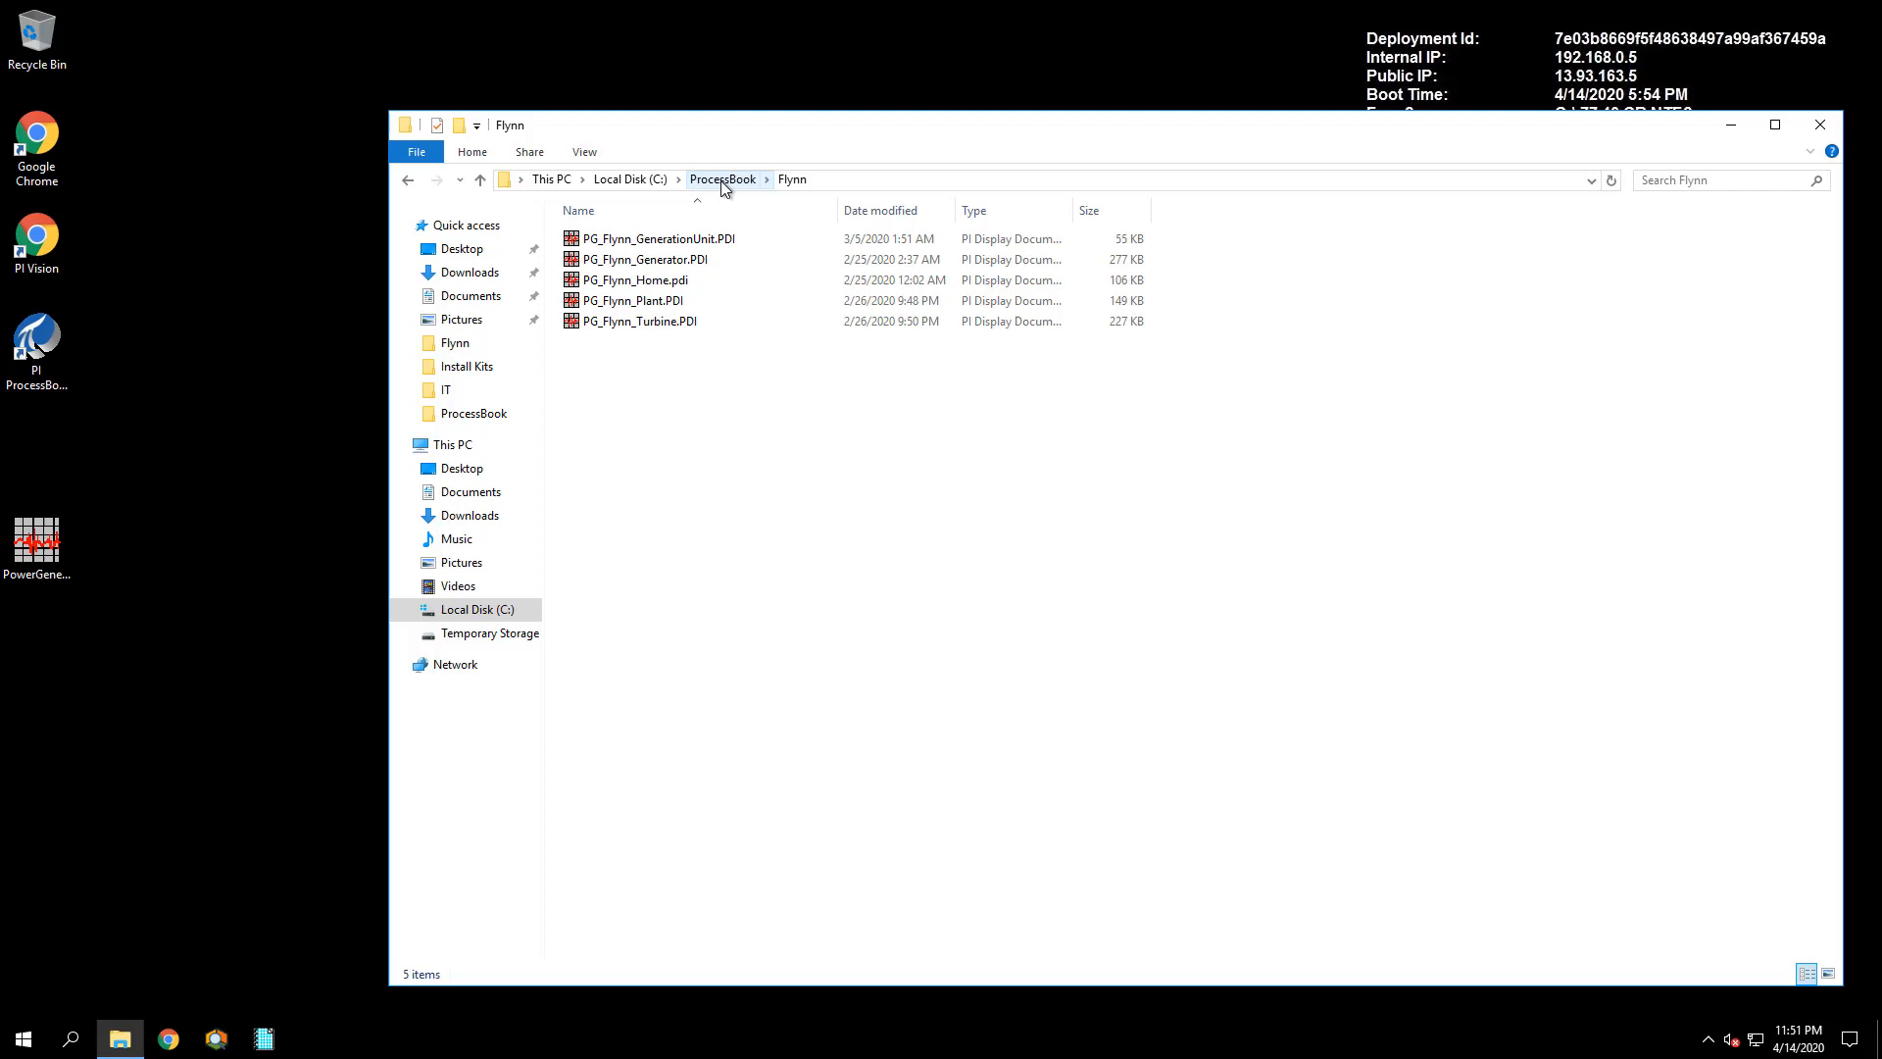
{"action": "left_click", "coordinate": [721, 179]}
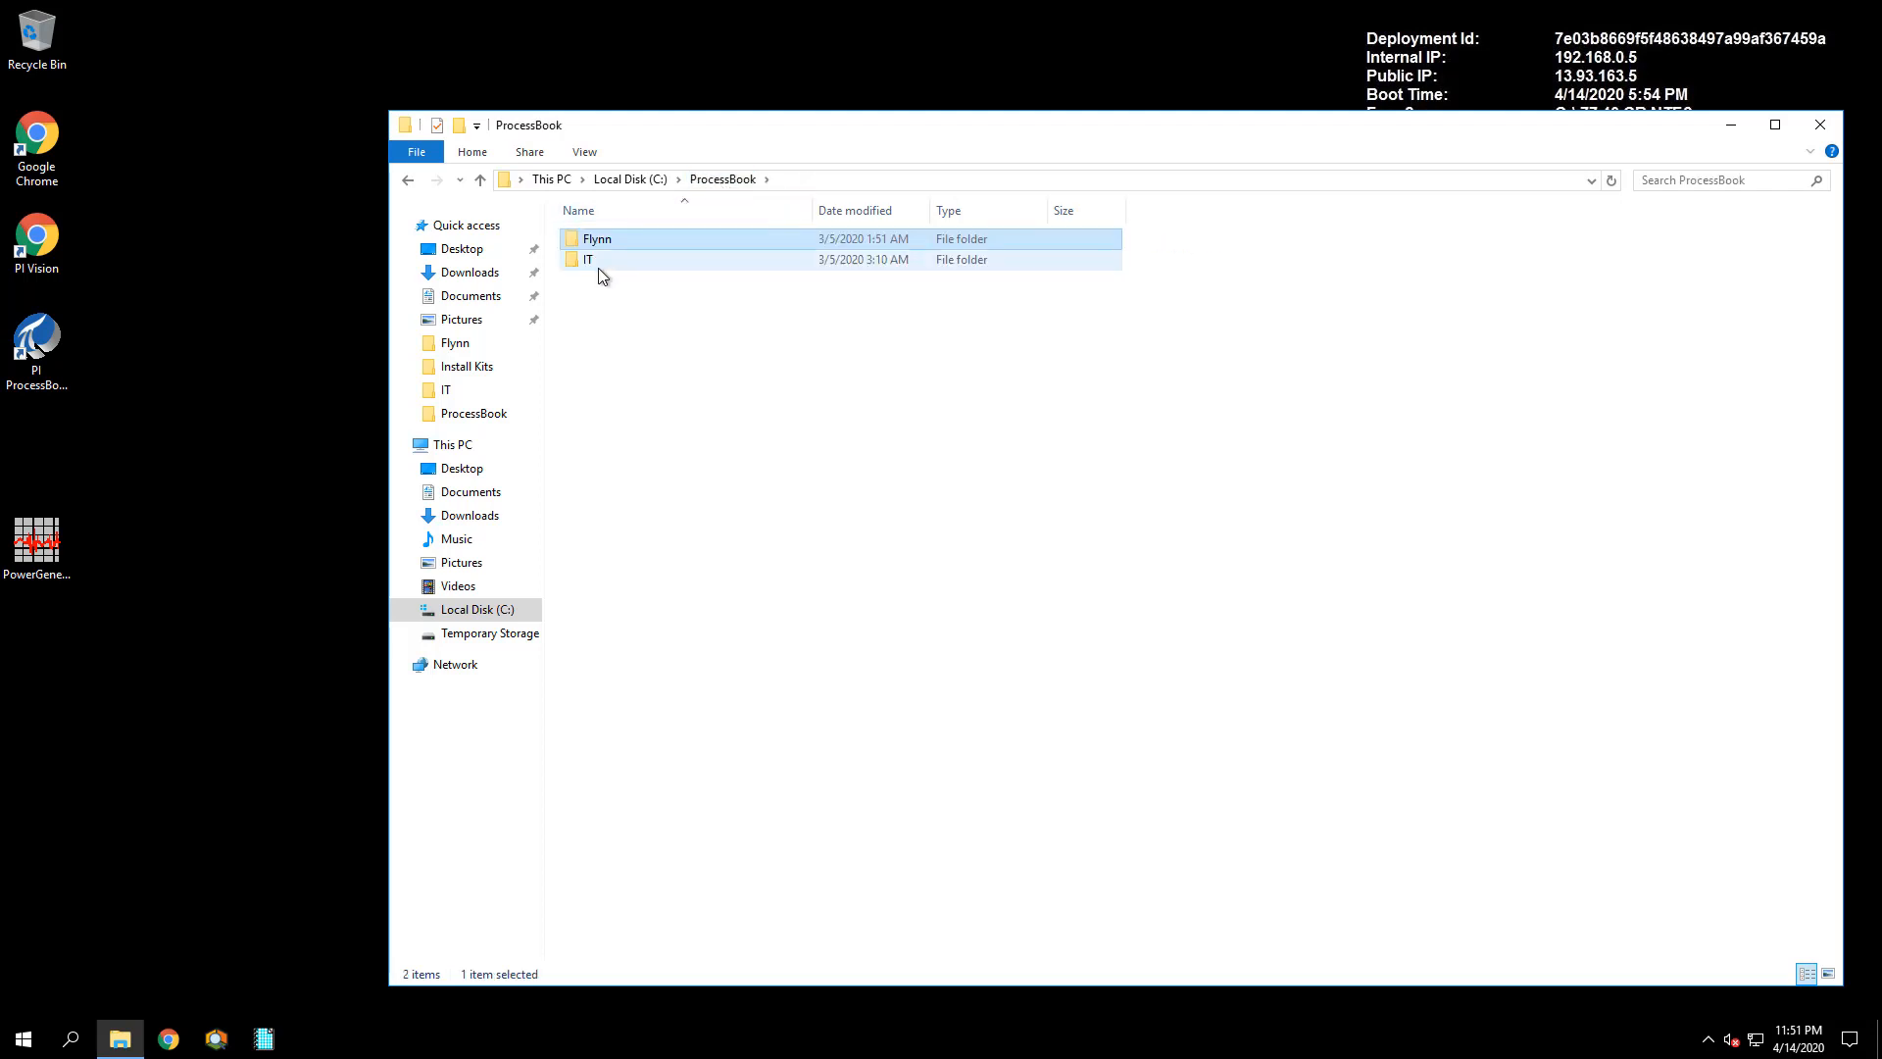
{"action": "double_click", "coordinate": [586, 258]}
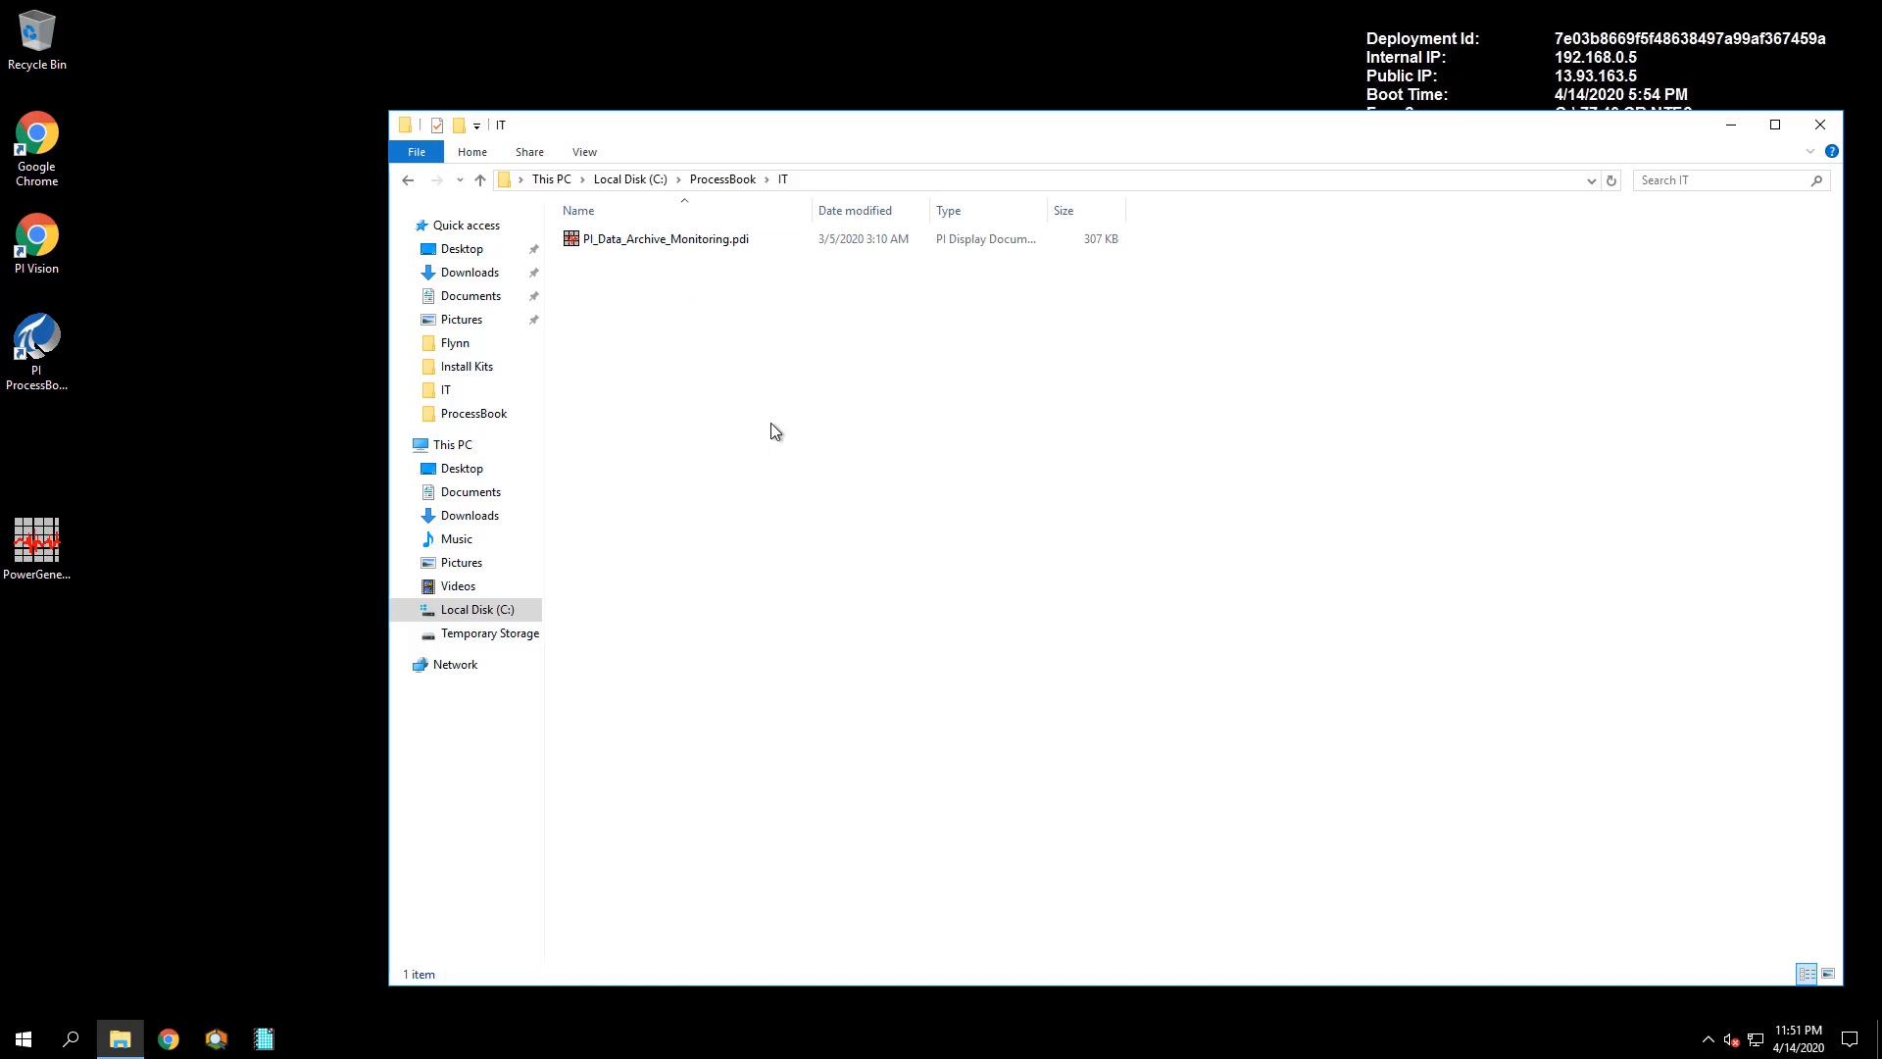
{"action": "mouse_move", "coordinate": [757, 341]}
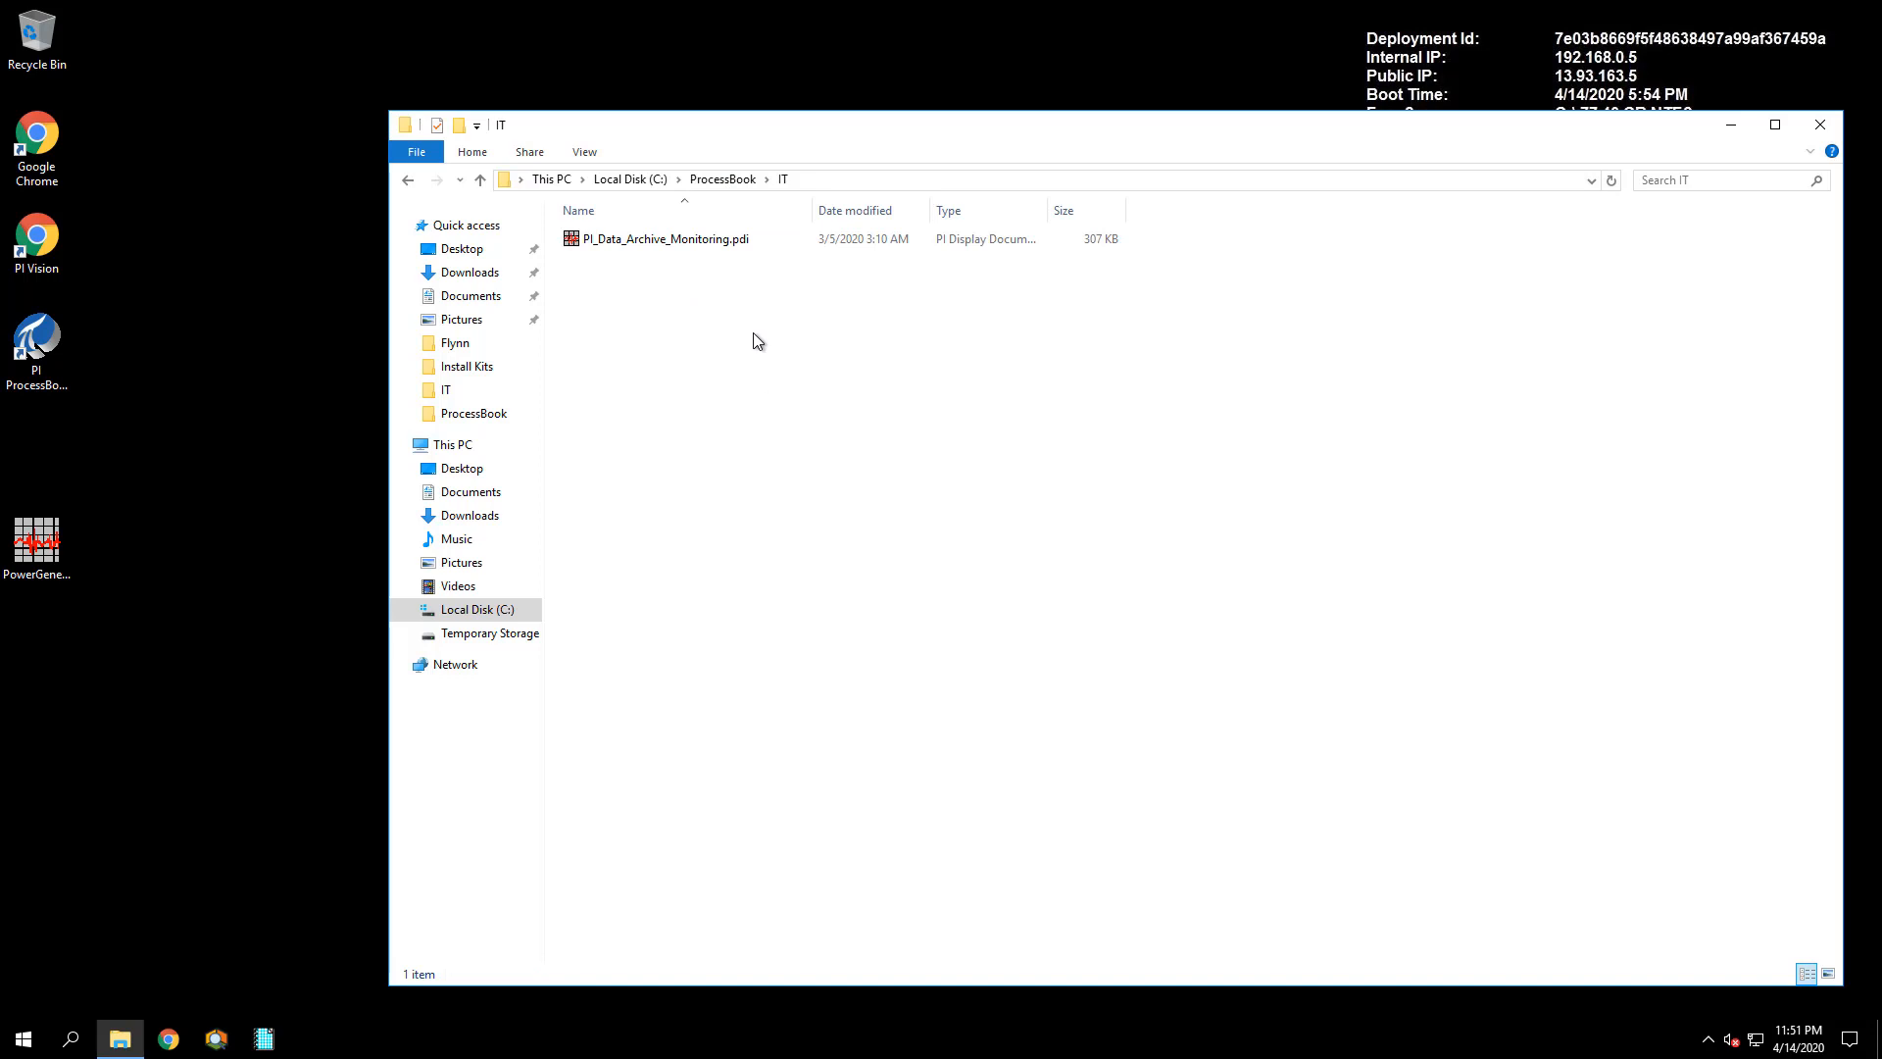
Return to the ProcessBook Flynn folder and select the PG_Flynn_Home.pdi display file
{"action": "left_click", "coordinate": [669, 237]}
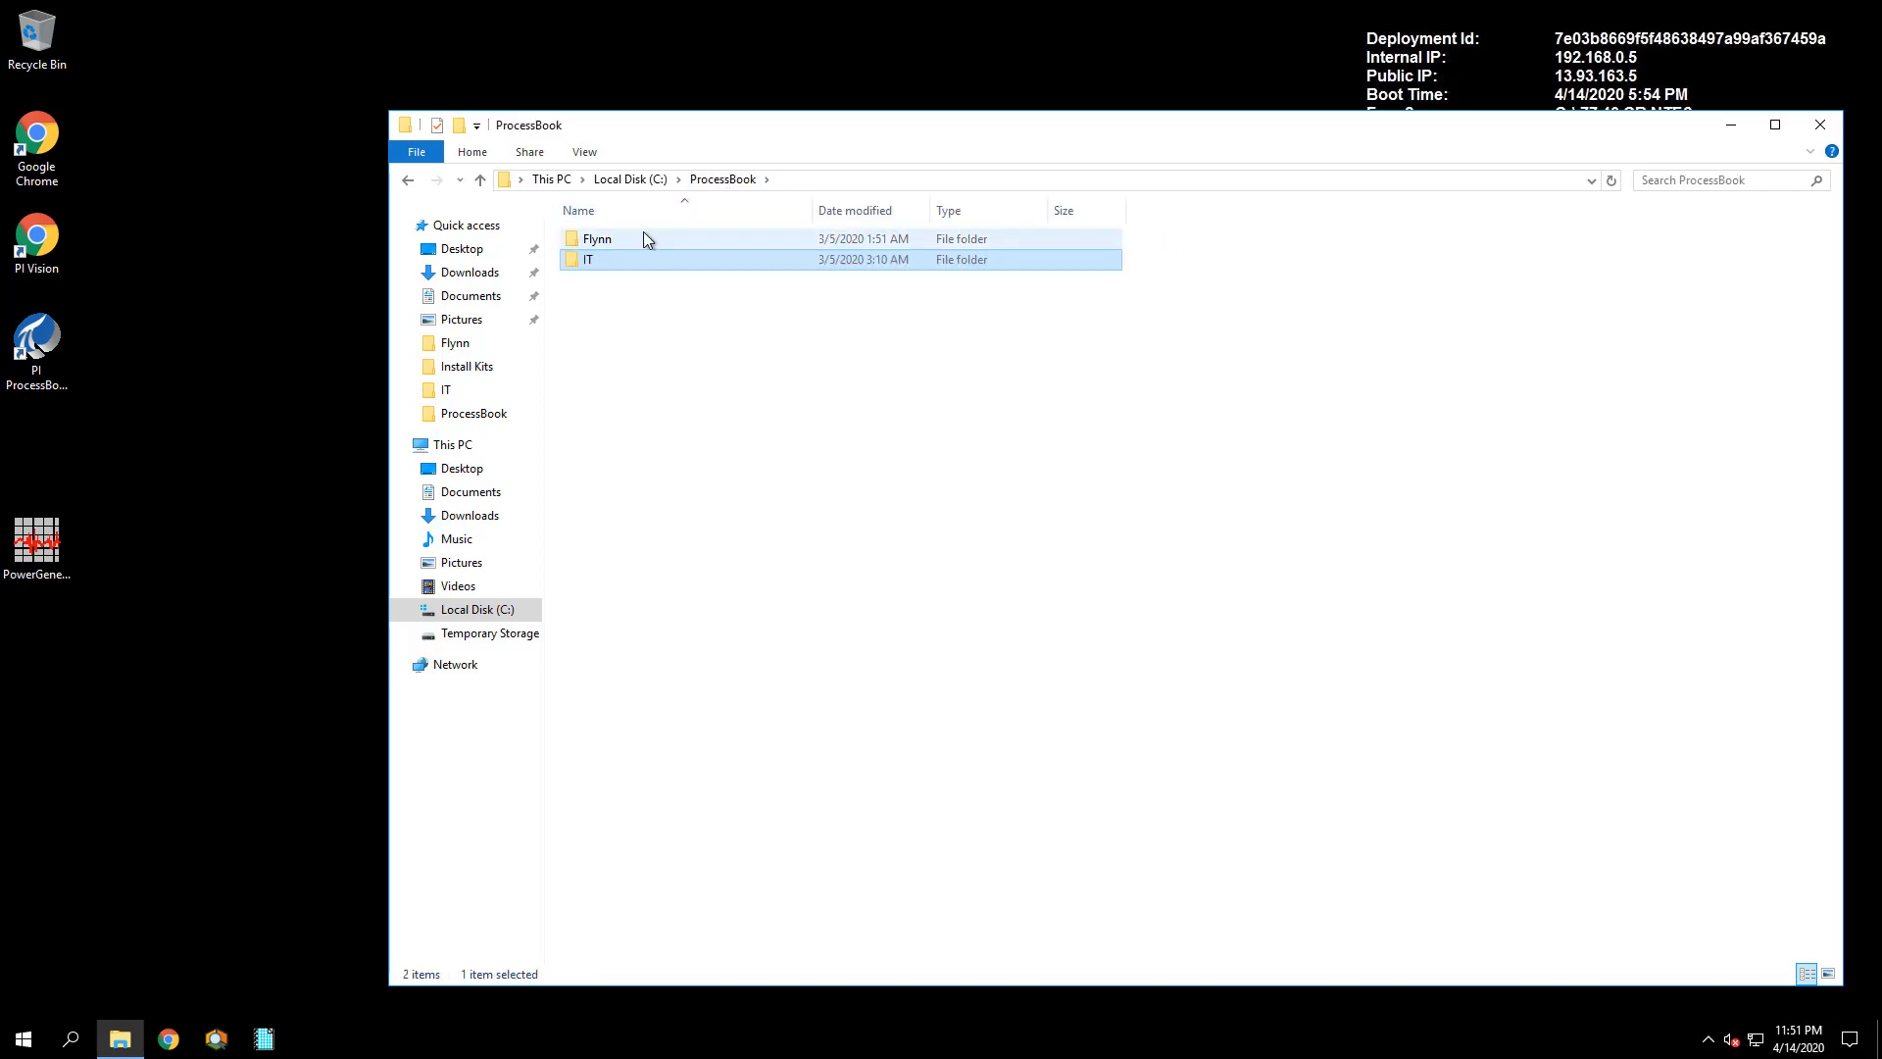
{"action": "double_click", "coordinate": [596, 238]}
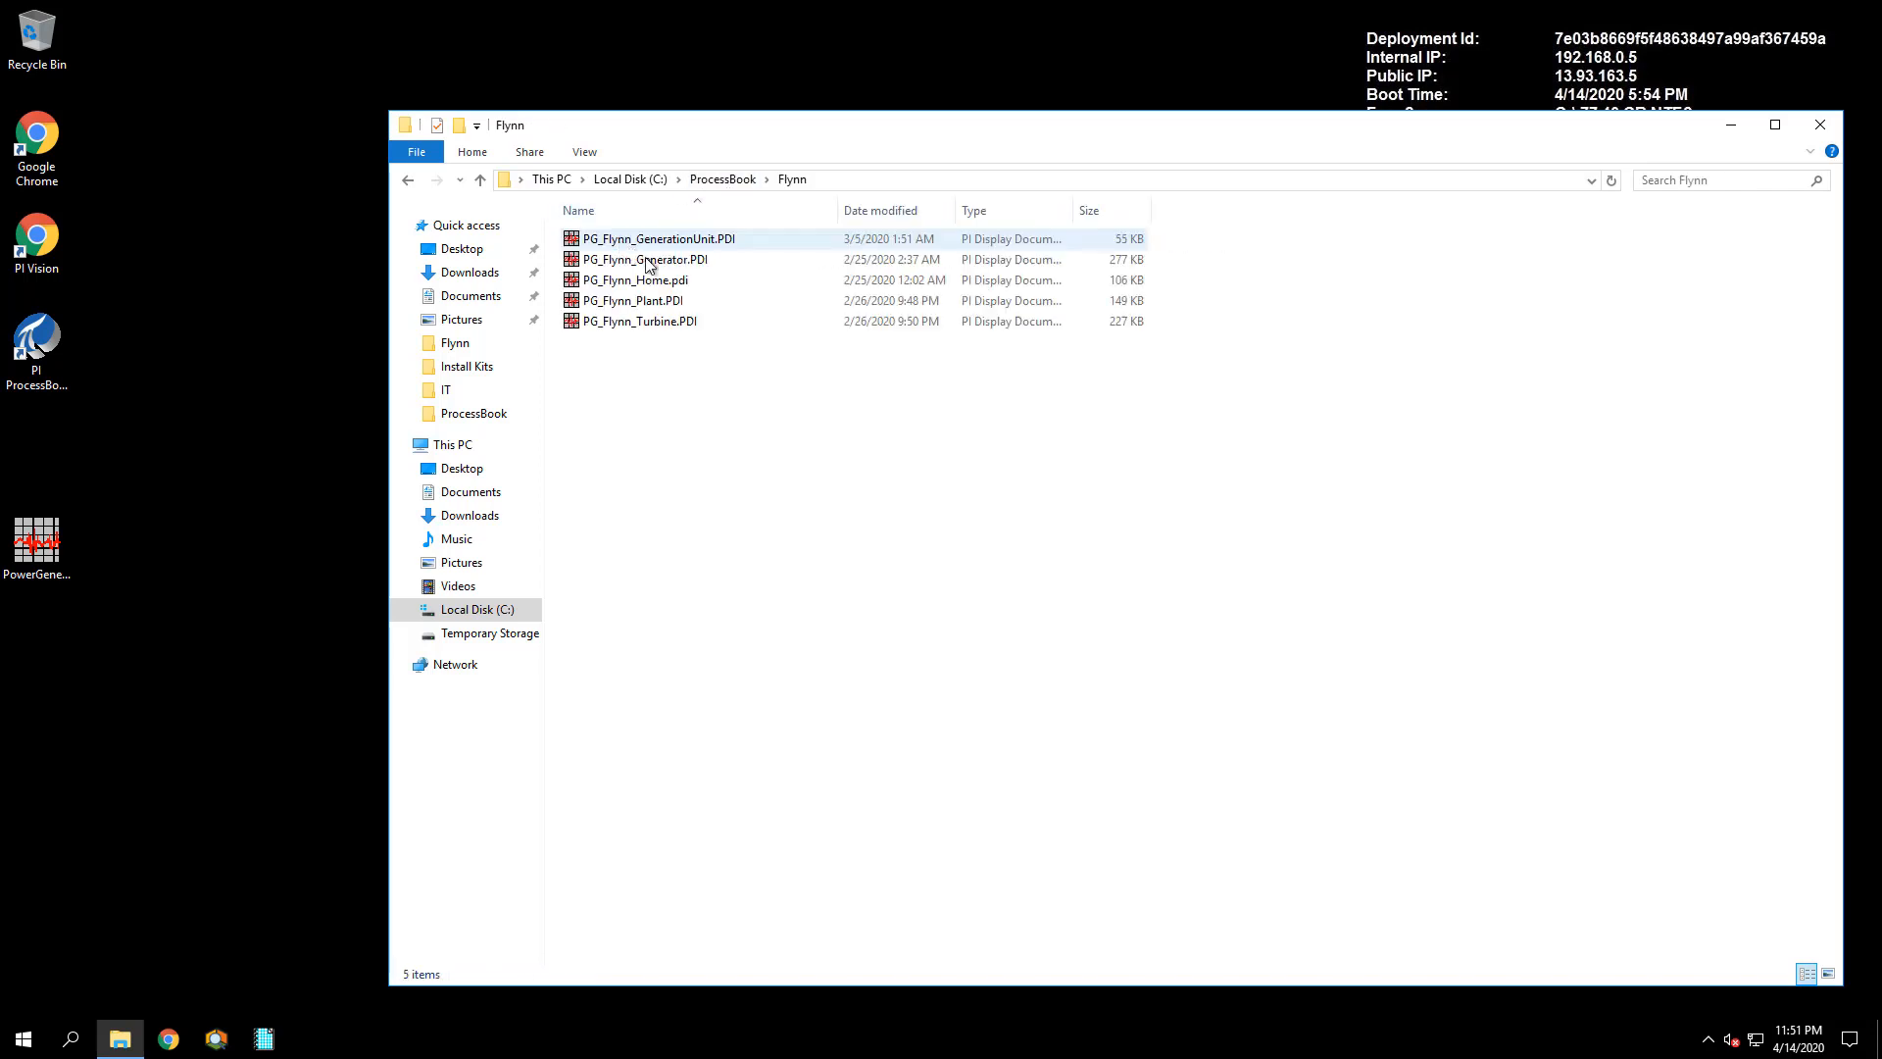
{"action": "left_click", "coordinate": [636, 280]}
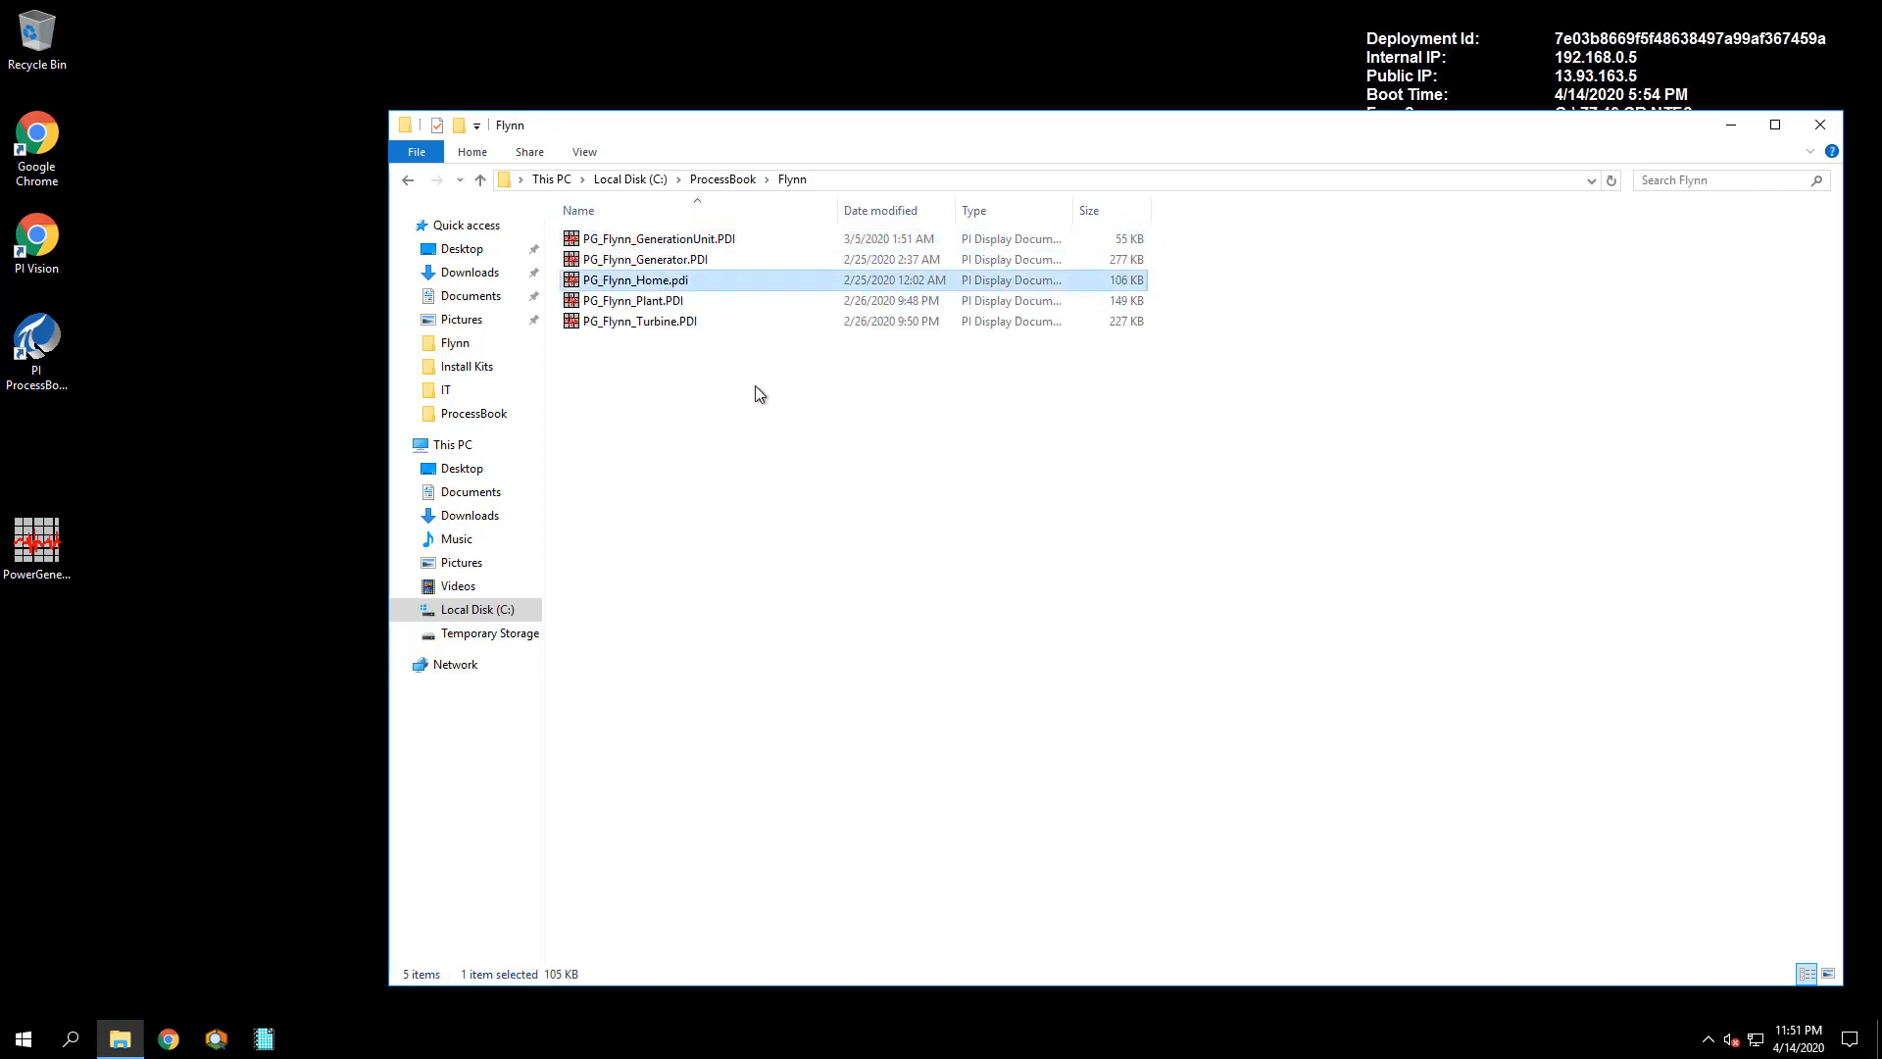